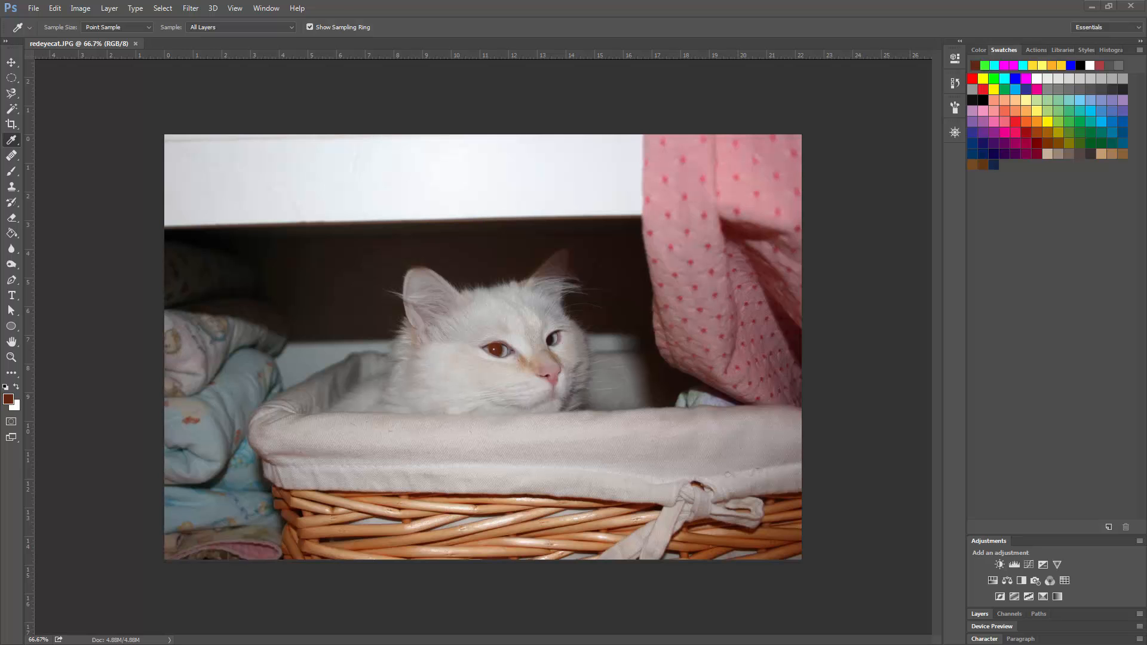
{"action": "mouse_move", "coordinate": [532, 12]}
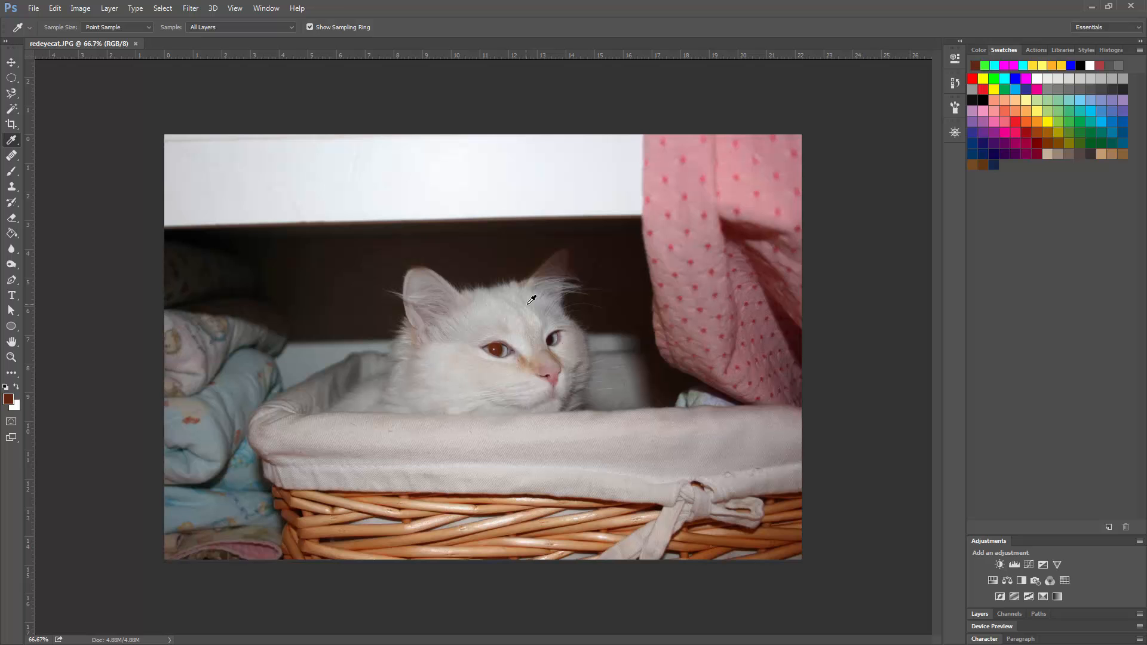
{"action": "mouse_move", "coordinate": [538, 278]}
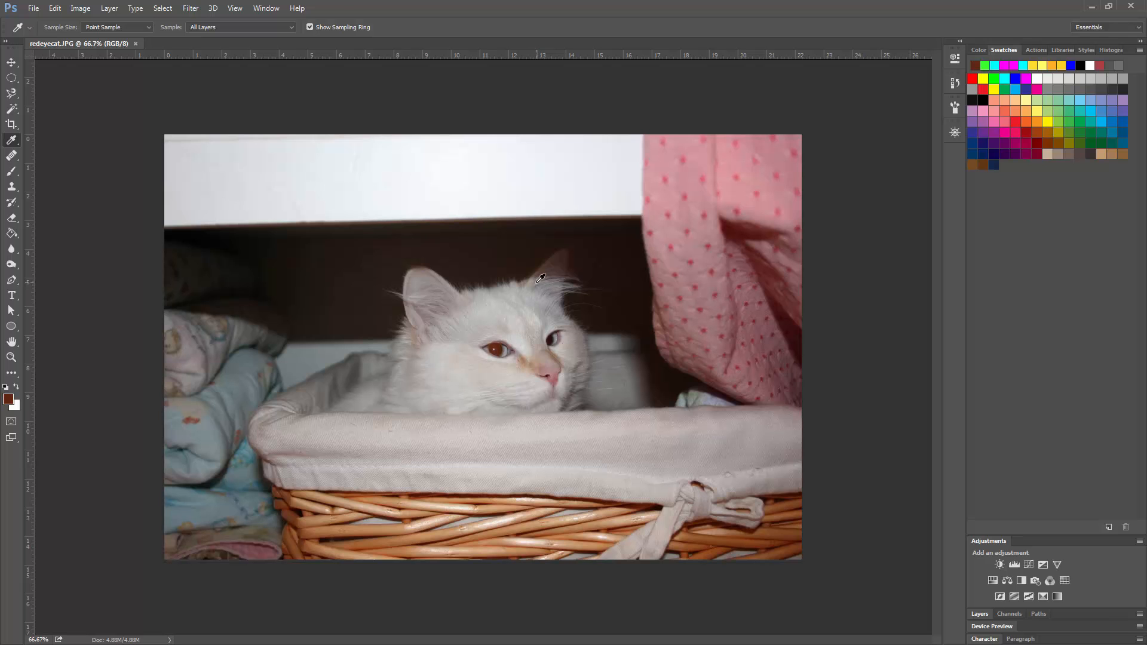
{"action": "mouse_move", "coordinate": [324, 216]}
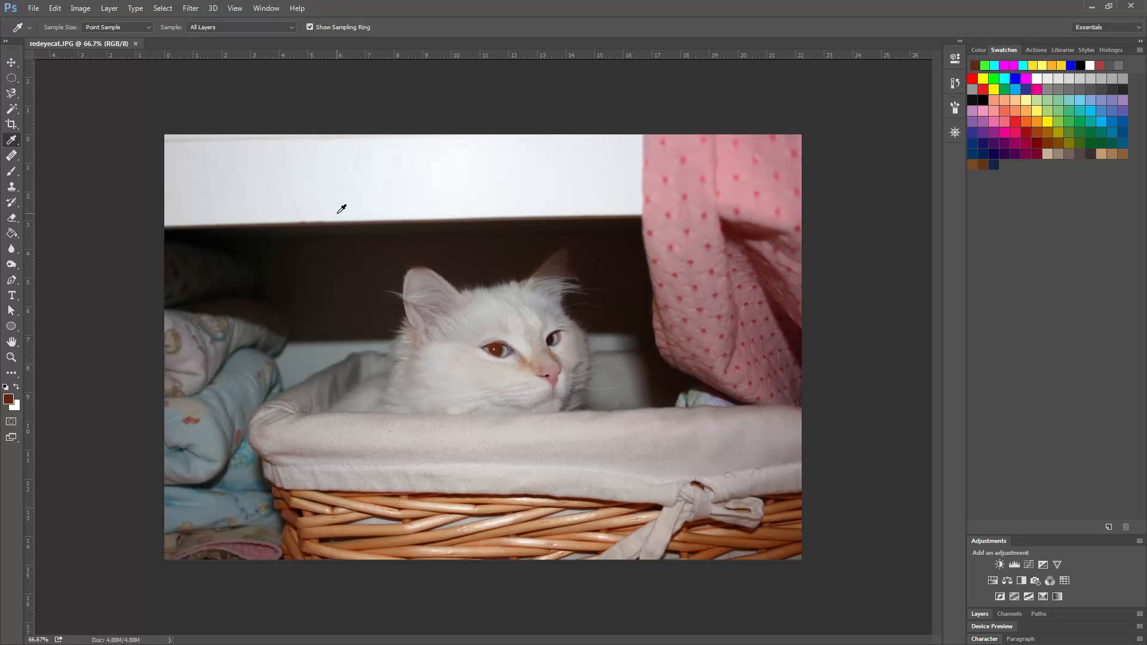
{"action": "mouse_move", "coordinate": [415, 216]}
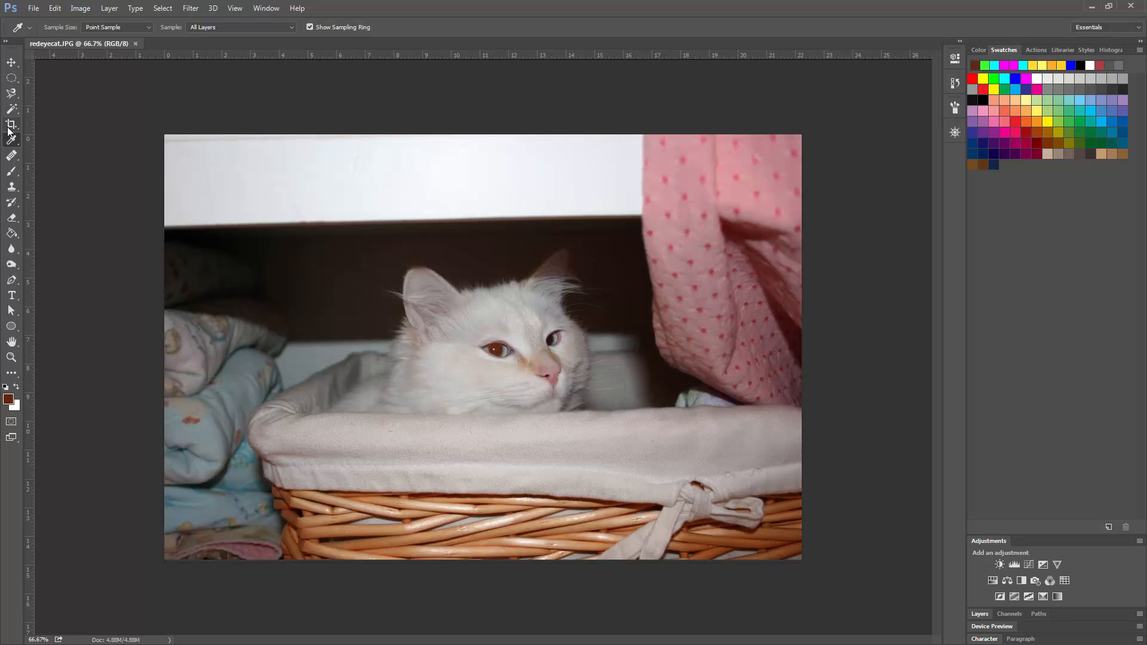
{"action": "mouse_move", "coordinate": [12, 126]}
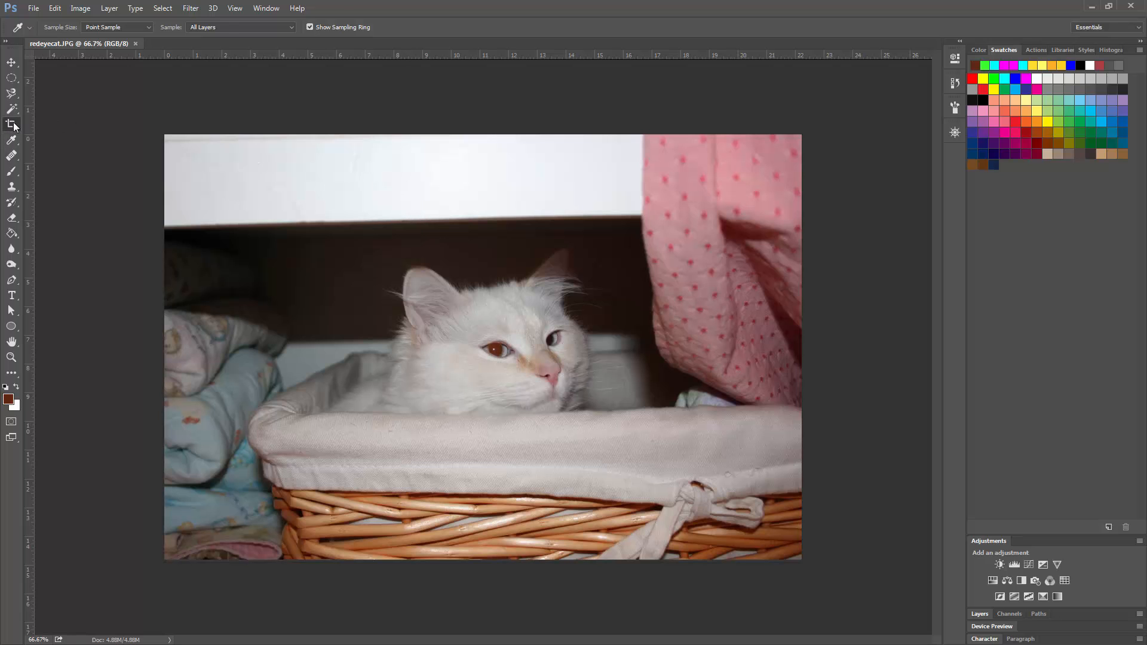
- Activate cropping so a crop frame surrounds the whole cat photo
{"action": "left_click", "coordinate": [12, 124]}
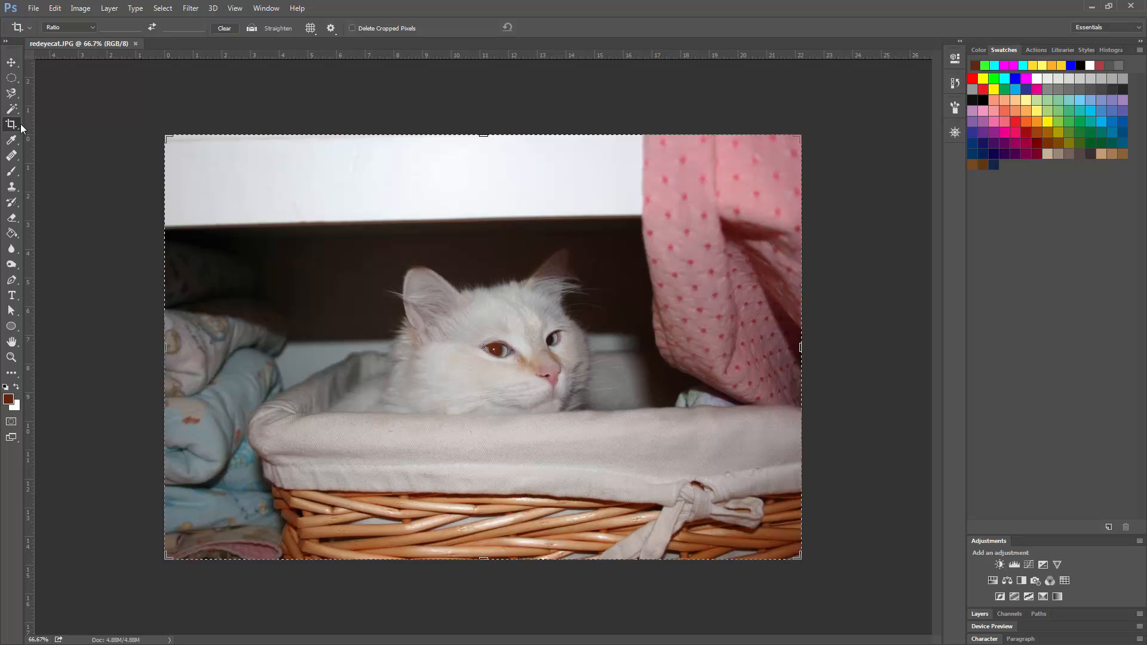
{"action": "mouse_move", "coordinate": [20, 128]}
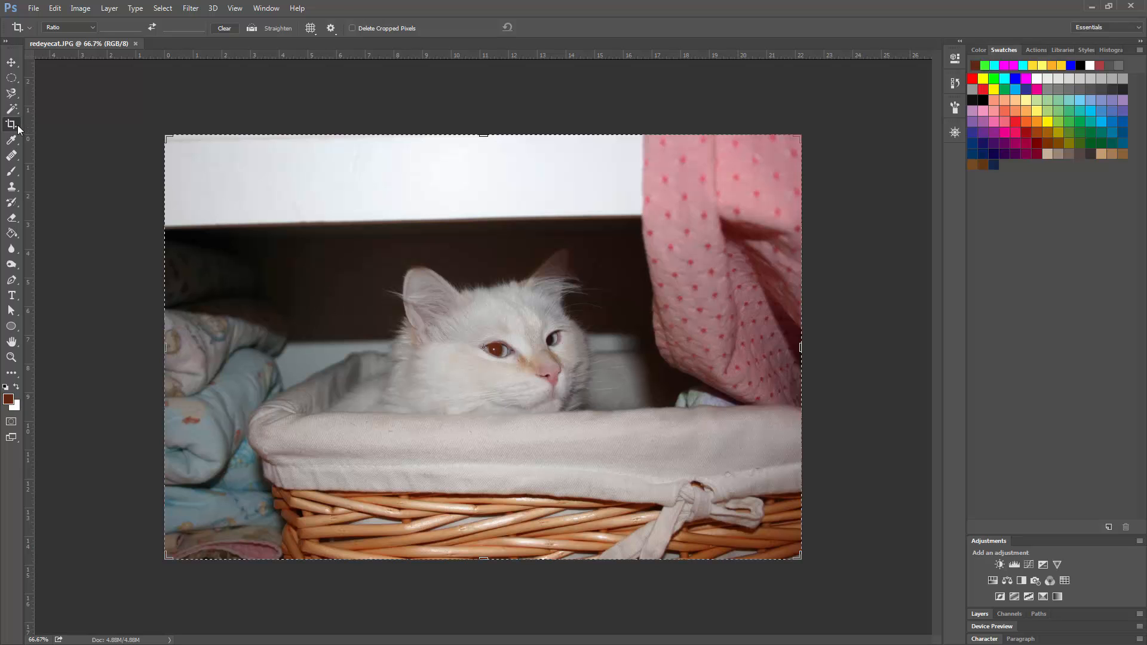
{"action": "mouse_move", "coordinate": [276, 169]}
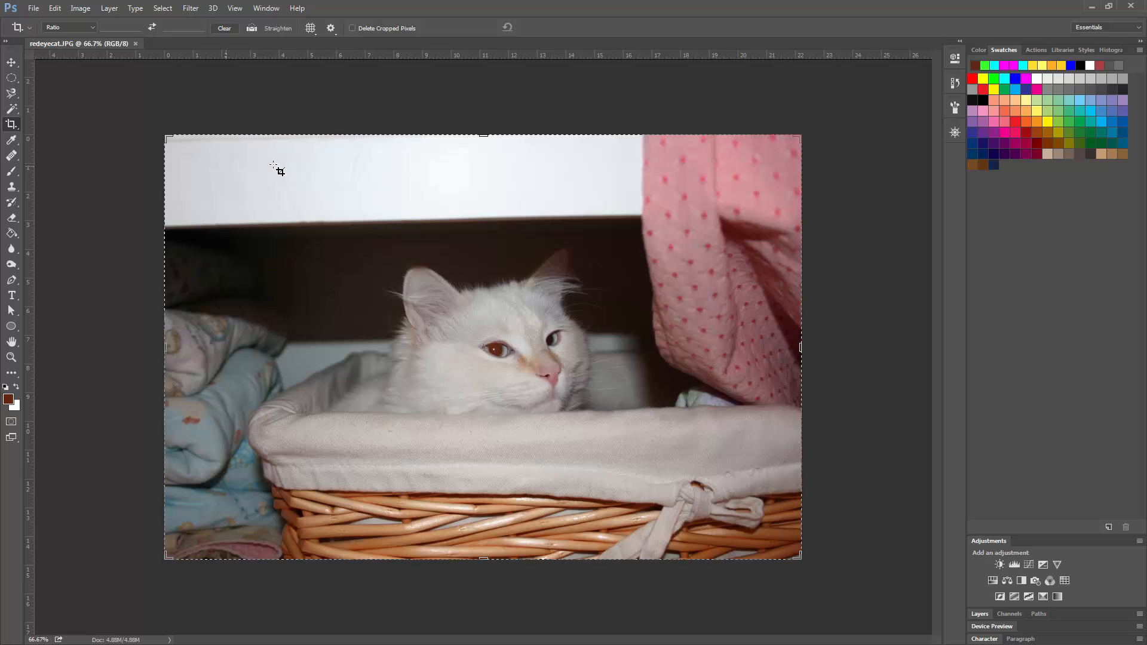
{"action": "mouse_move", "coordinate": [409, 164]}
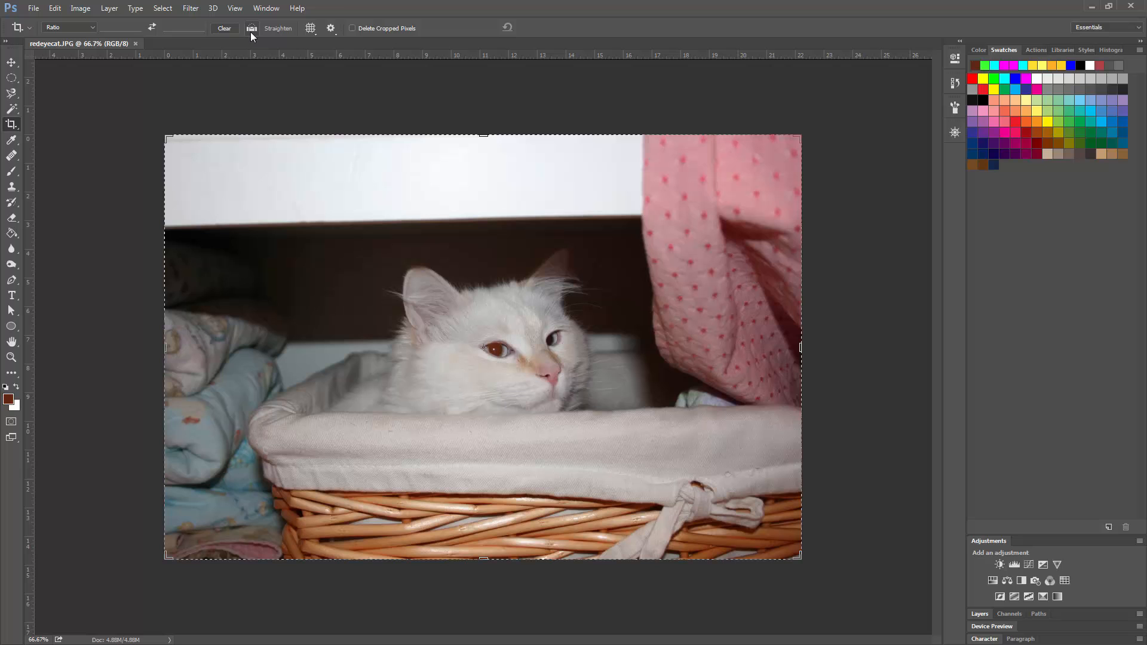
{"action": "mouse_move", "coordinate": [253, 34]}
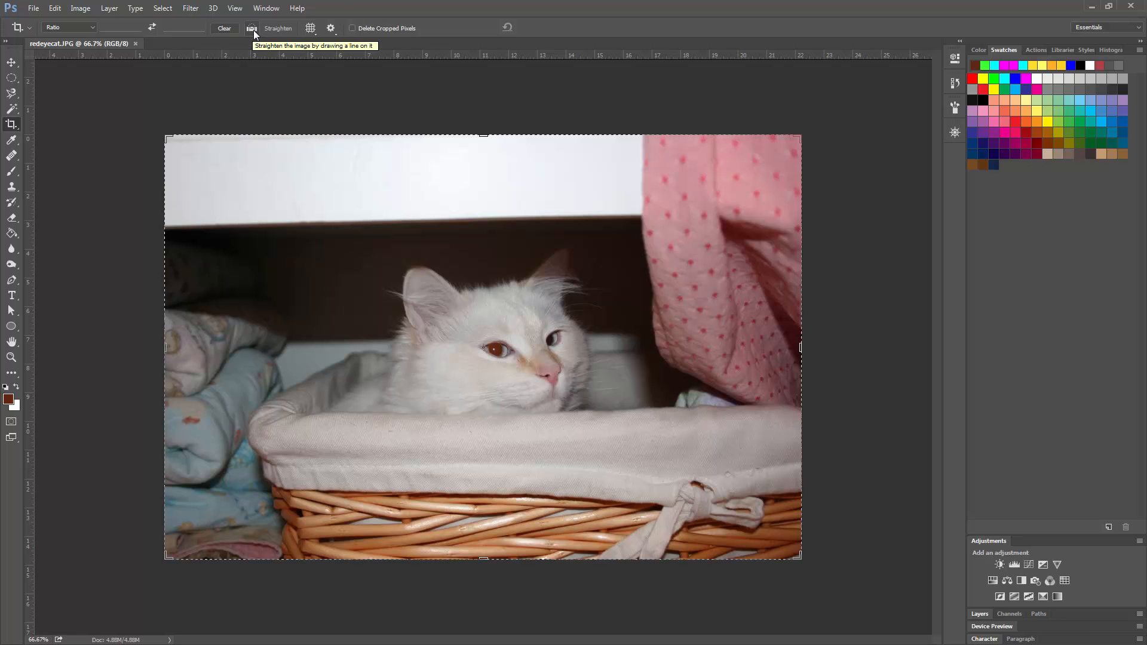
{"action": "mouse_move", "coordinate": [354, 152]}
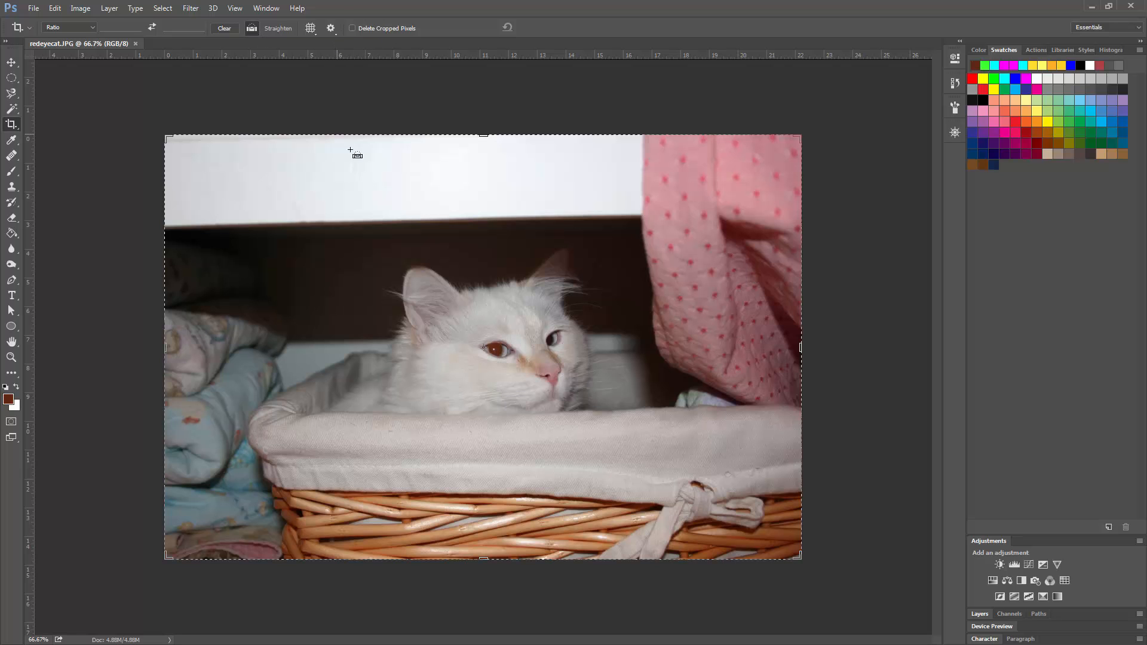
{"action": "mouse_move", "coordinate": [379, 187]}
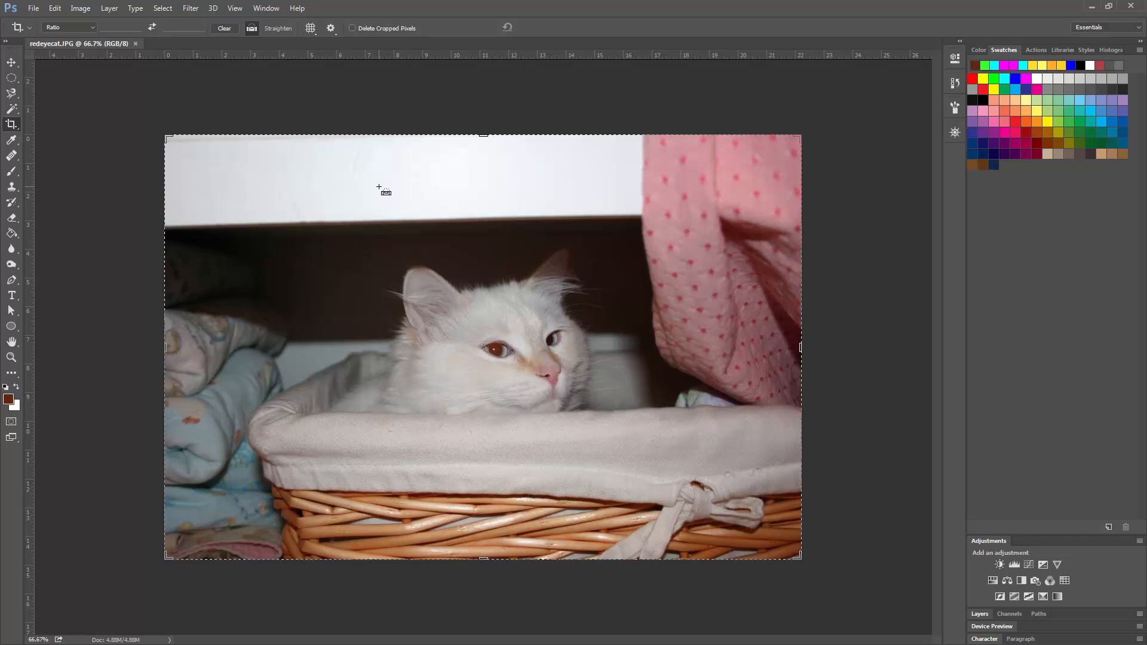
{"action": "mouse_move", "coordinate": [345, 217]}
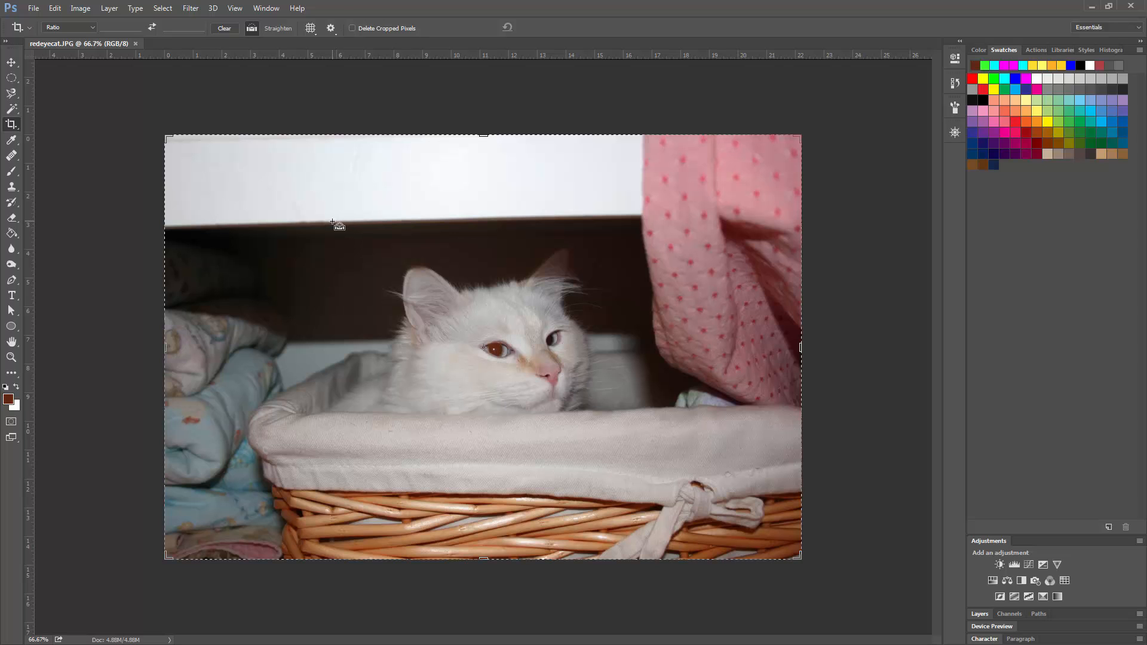
- Level the photo along a Straighten line traced on the shelf edge and commit the crop
{"action": "left_click_drag", "start_coordinate": [332, 221], "coordinate": [513, 214]}
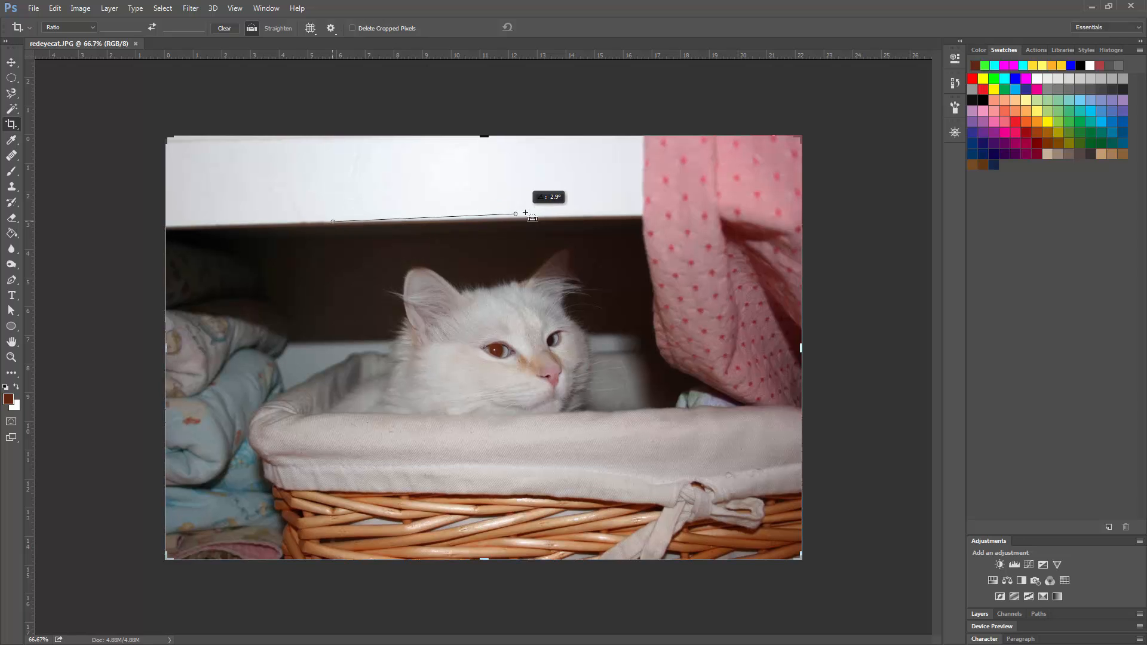
{"action": "left_click_drag", "start_coordinate": [516, 213], "coordinate": [560, 217]}
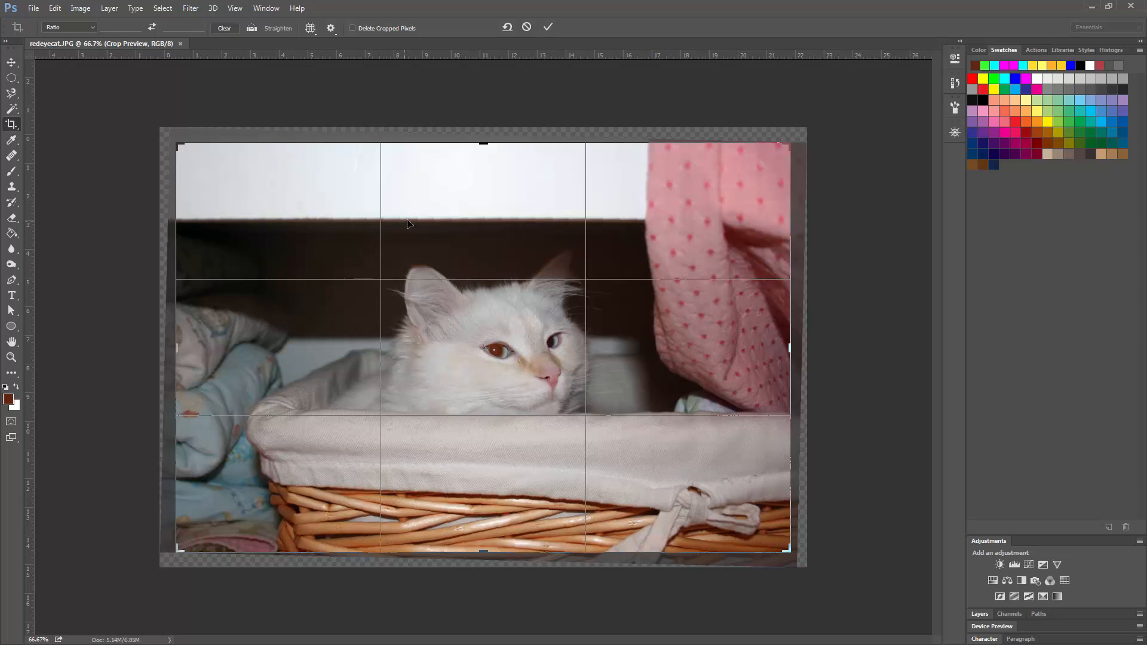
{"action": "mouse_move", "coordinate": [706, 193]}
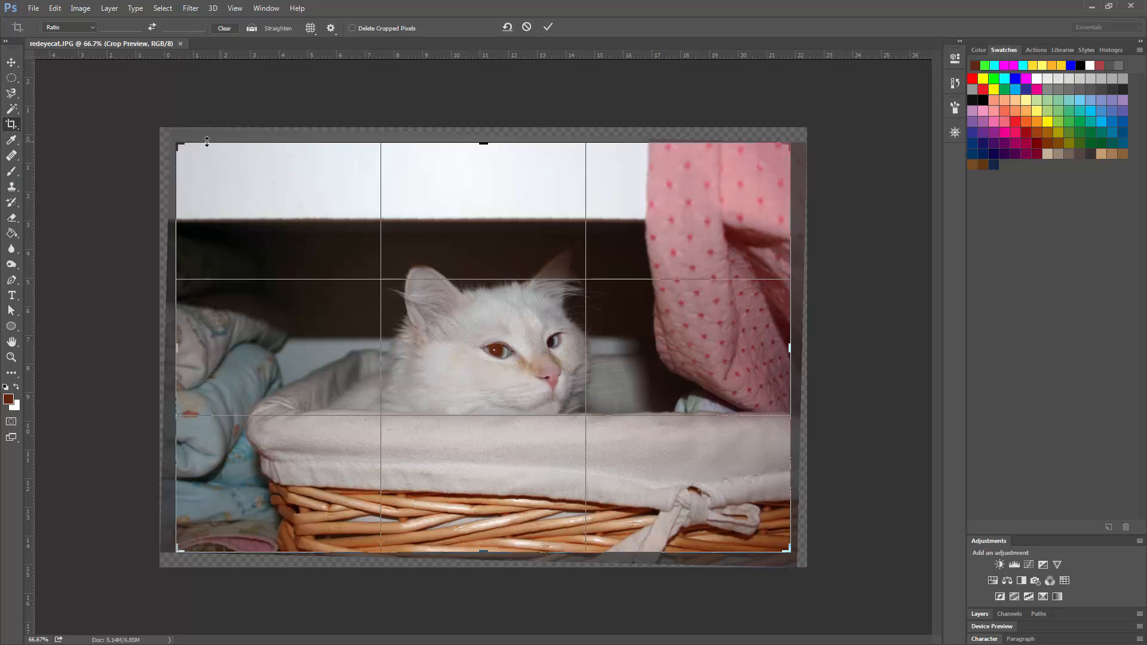
{"action": "mouse_move", "coordinate": [529, 62]}
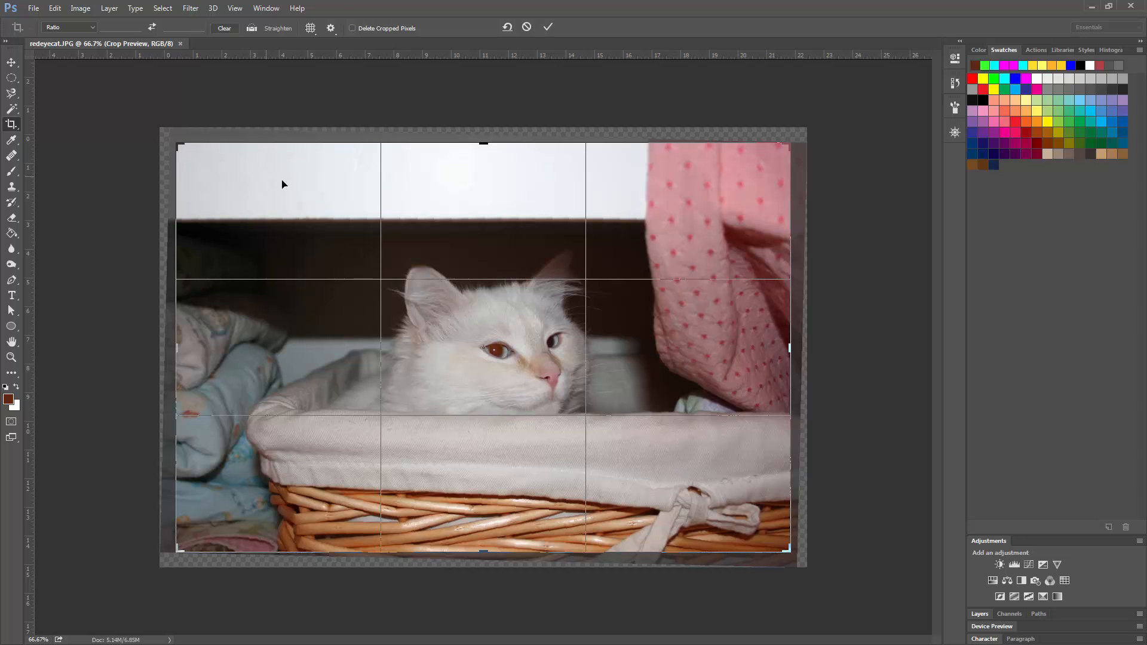
{"action": "mouse_move", "coordinate": [519, 131]}
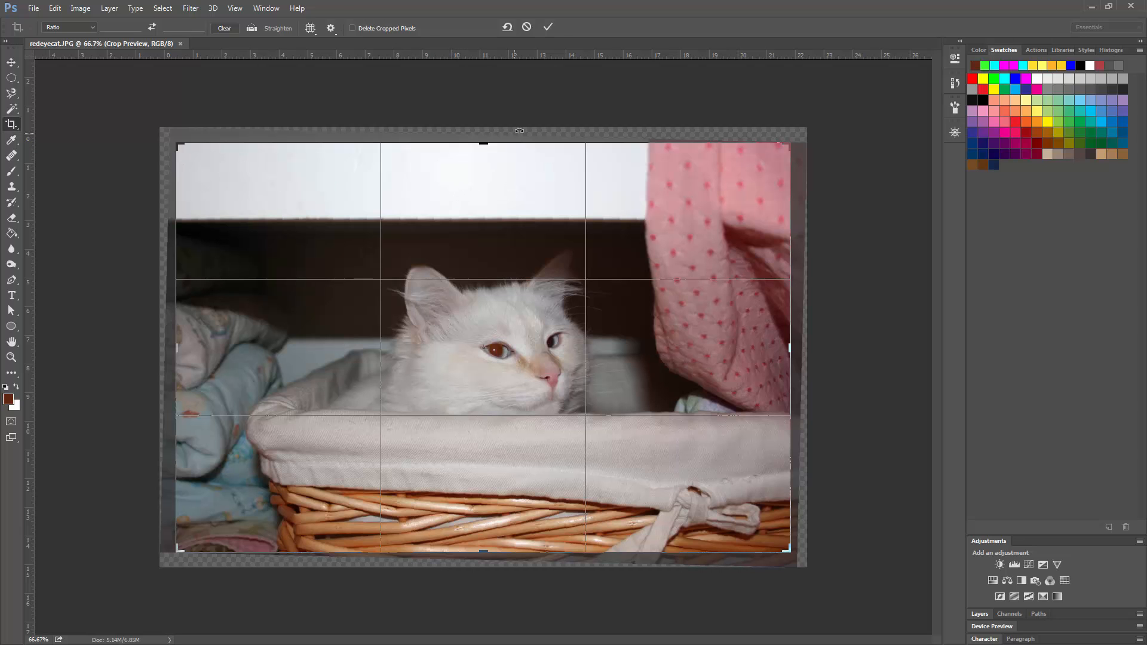
{"action": "mouse_move", "coordinate": [581, 113]}
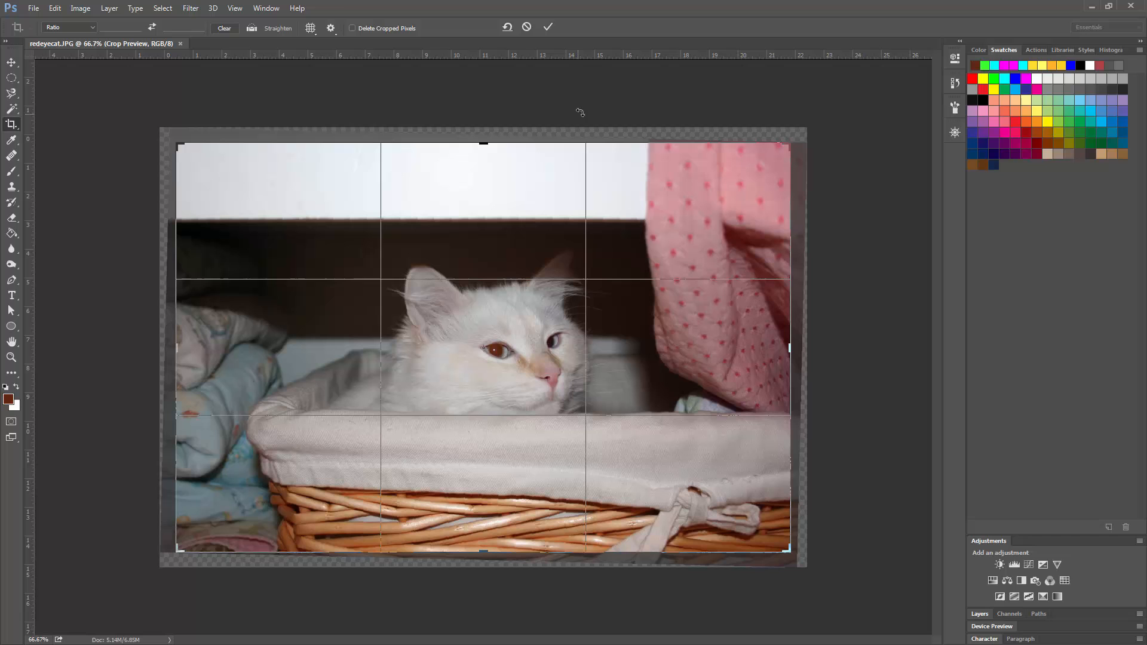
{"action": "mouse_move", "coordinate": [568, 101]}
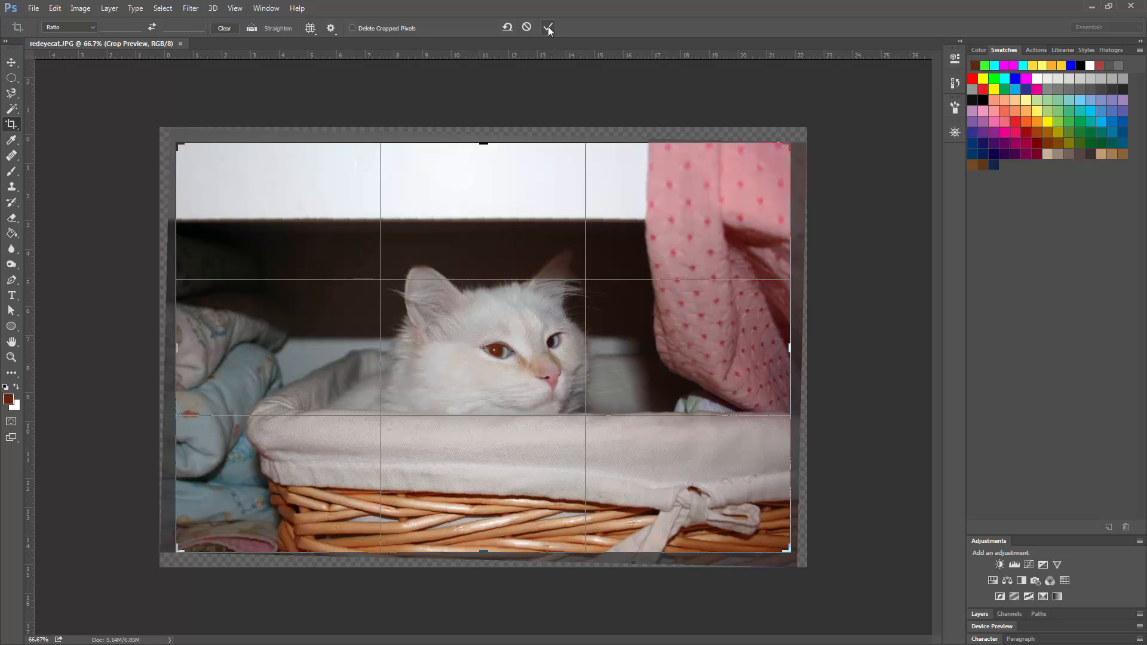
{"action": "mouse_move", "coordinate": [547, 27]}
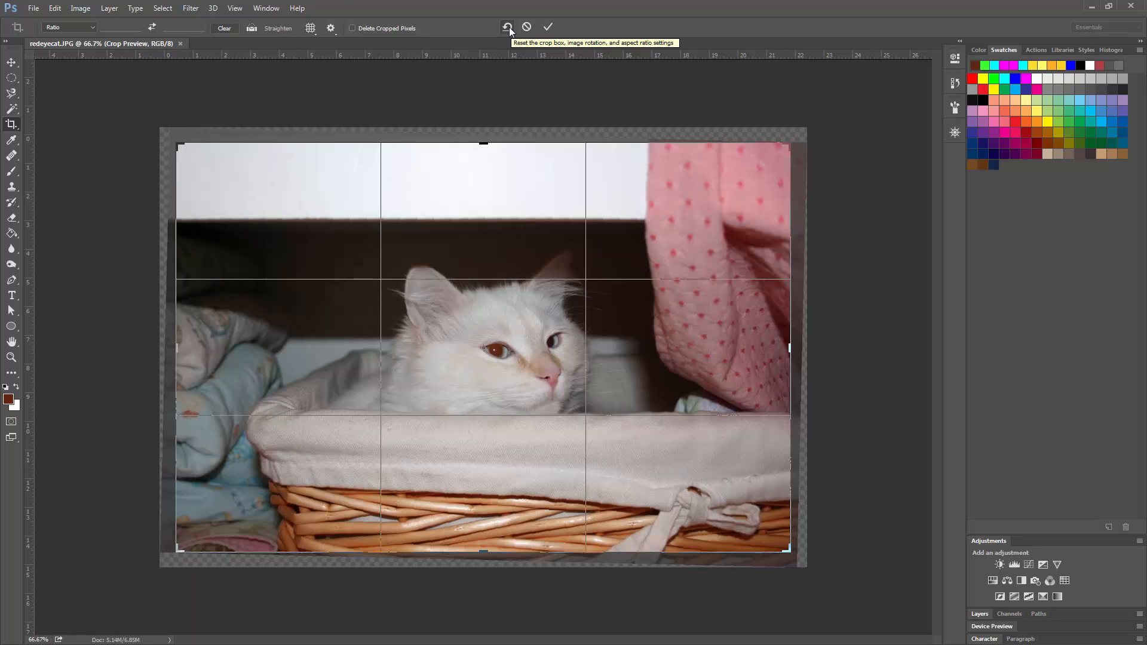
{"action": "mouse_move", "coordinate": [547, 27]}
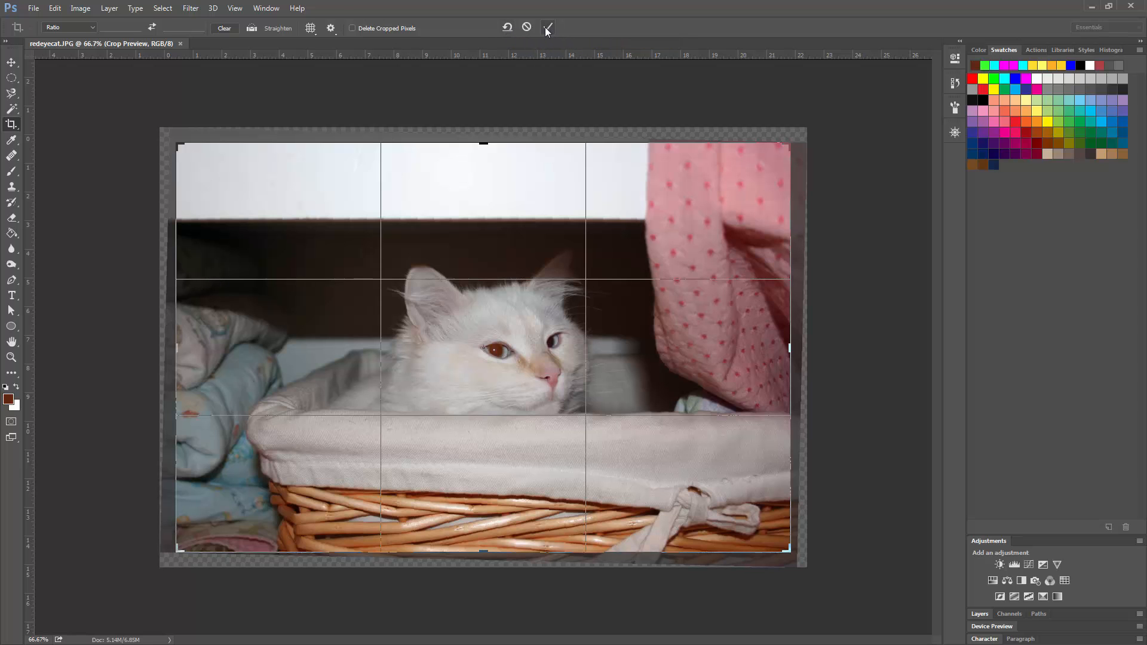
{"action": "left_click", "coordinate": [546, 27]}
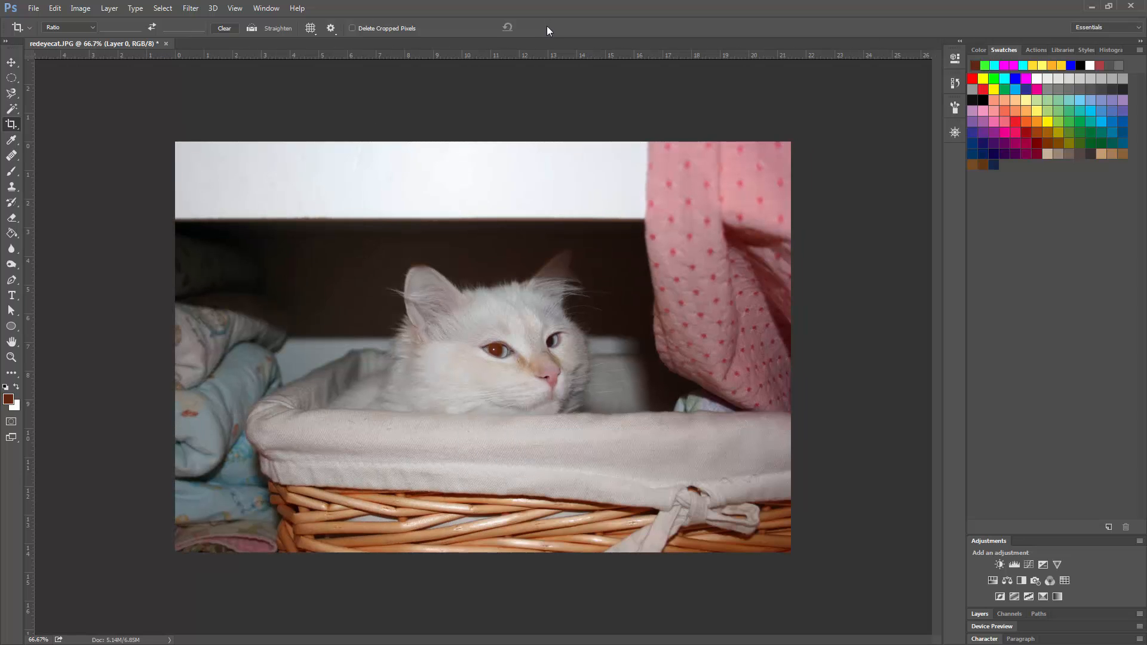
{"action": "mouse_move", "coordinate": [503, 65]}
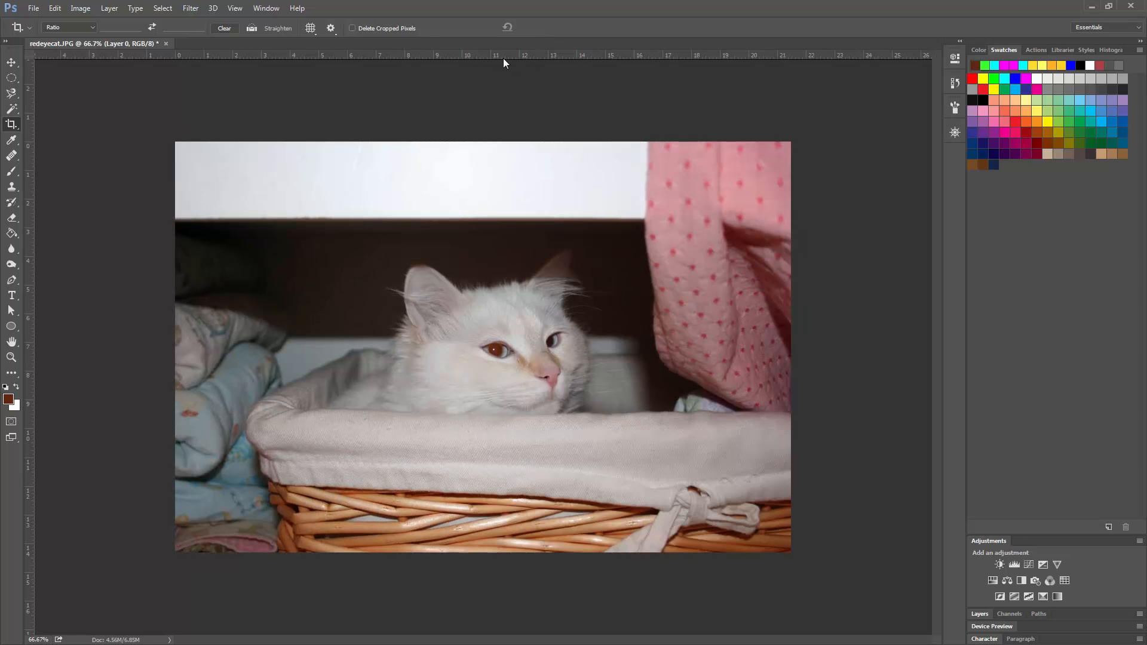